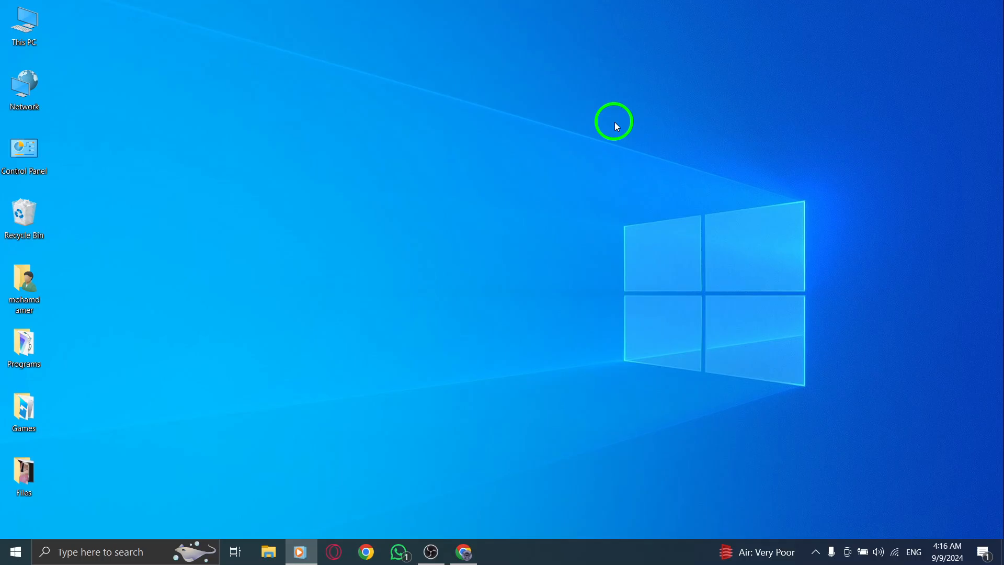
Launch Google Chrome from the taskbar, landing on the Roblox home page.
{"action": "left_click", "coordinate": [464, 551]}
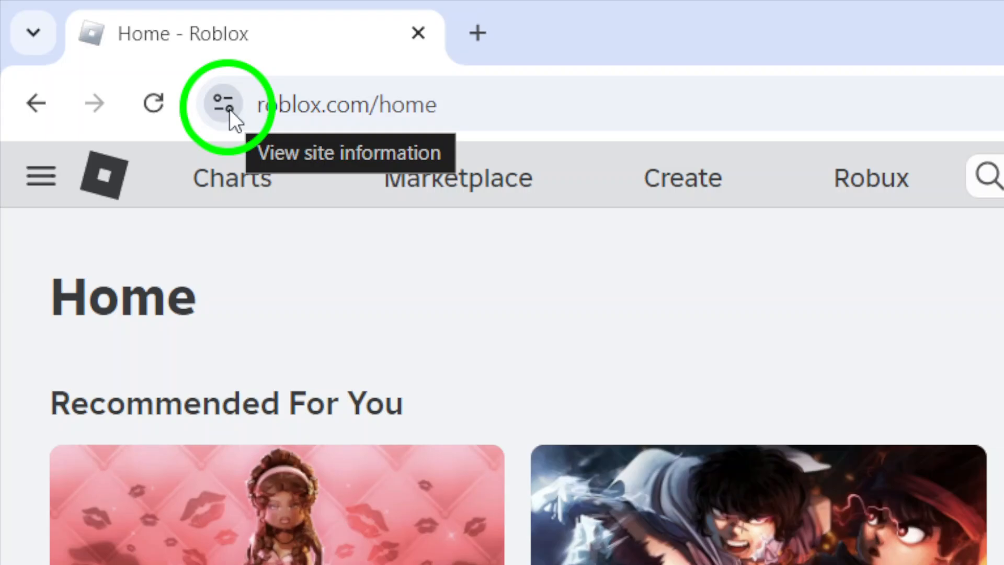
Reach roblox.com's site settings via the View site information panel.
{"action": "left_click", "coordinate": [221, 103]}
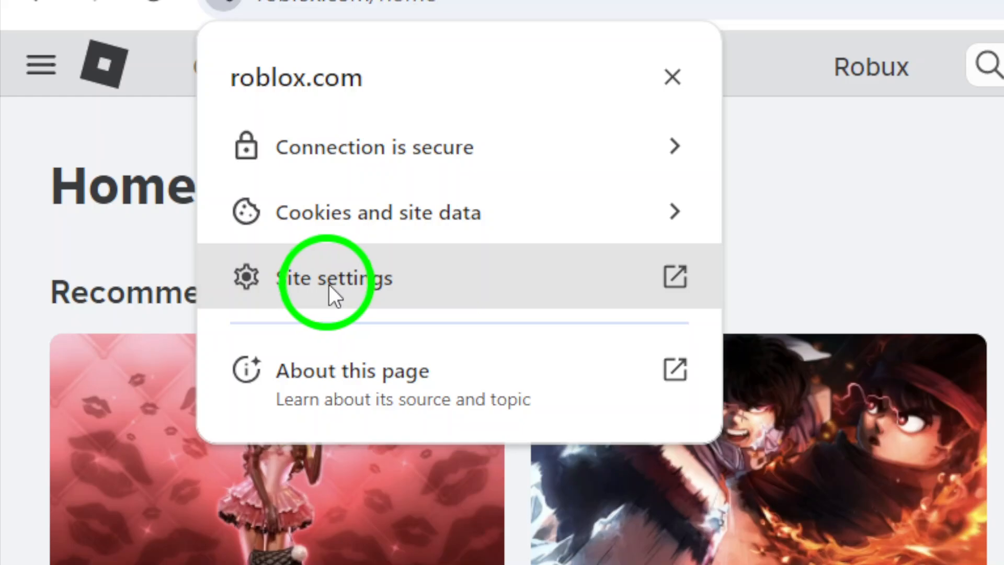
{"action": "mouse_move", "coordinate": [355, 296]}
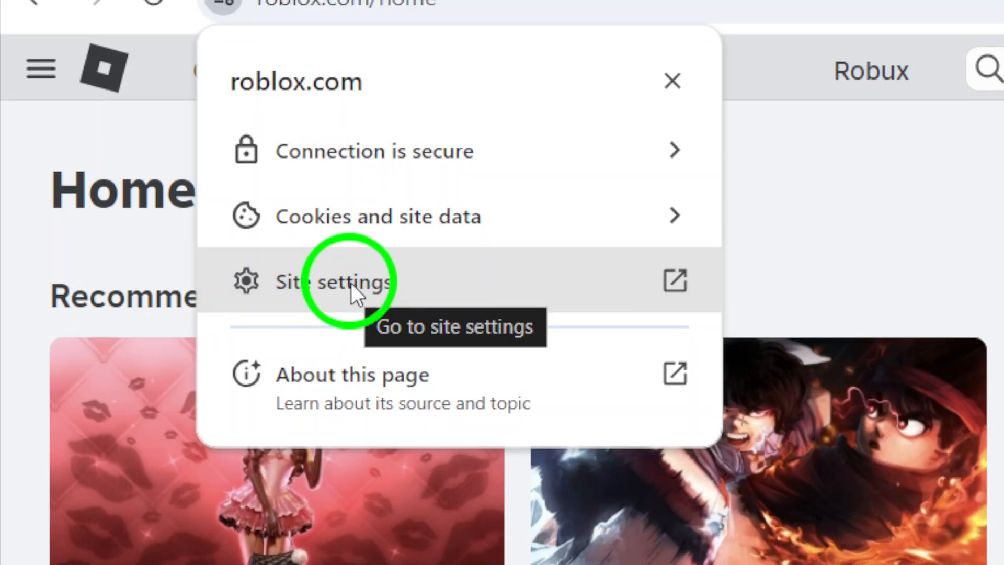
{"action": "left_click", "coordinate": [333, 281]}
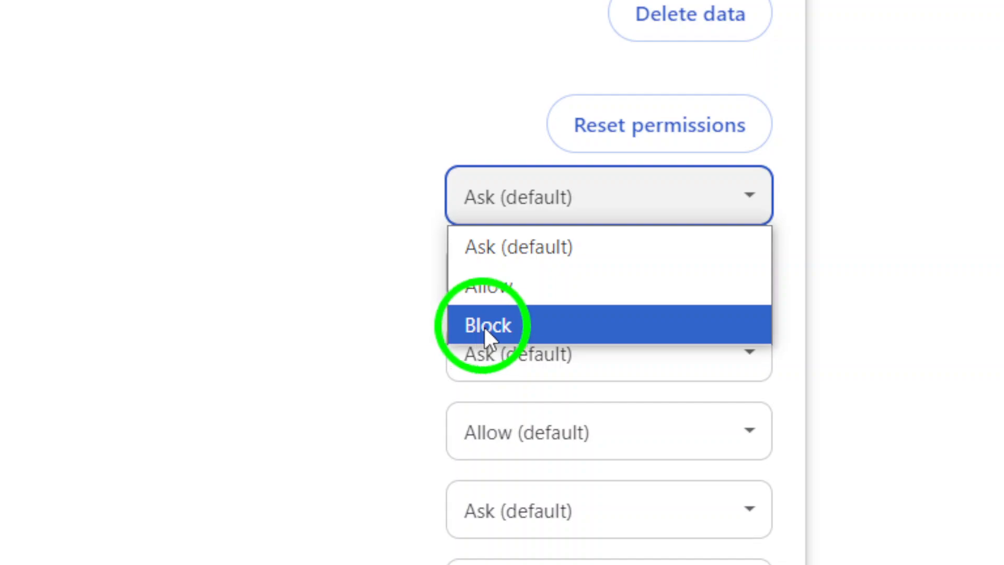
Set Location to Block for roblox.com, close Settings and minimize Chrome to the desktop.
{"action": "left_click", "coordinate": [487, 326]}
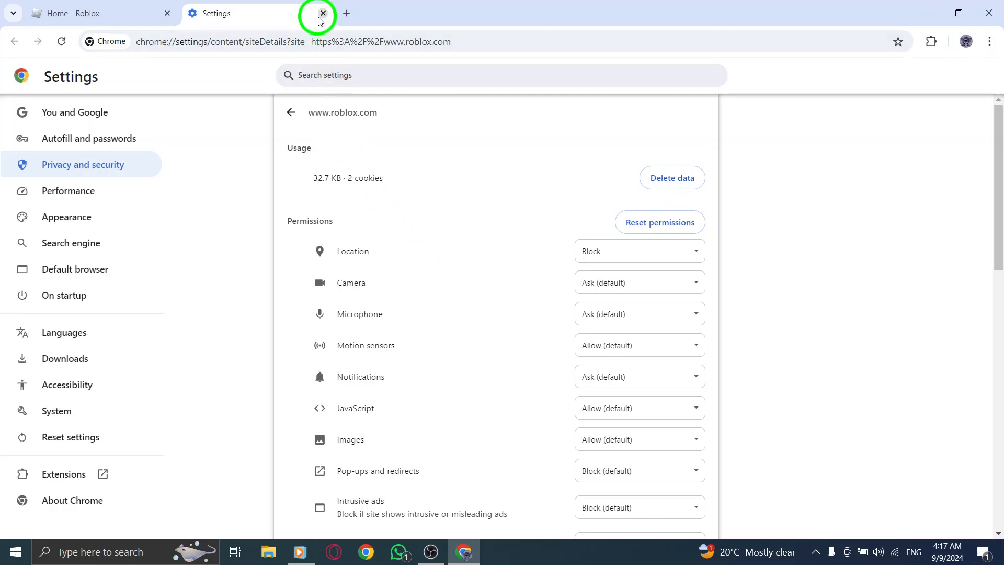
{"action": "left_click", "coordinate": [323, 12]}
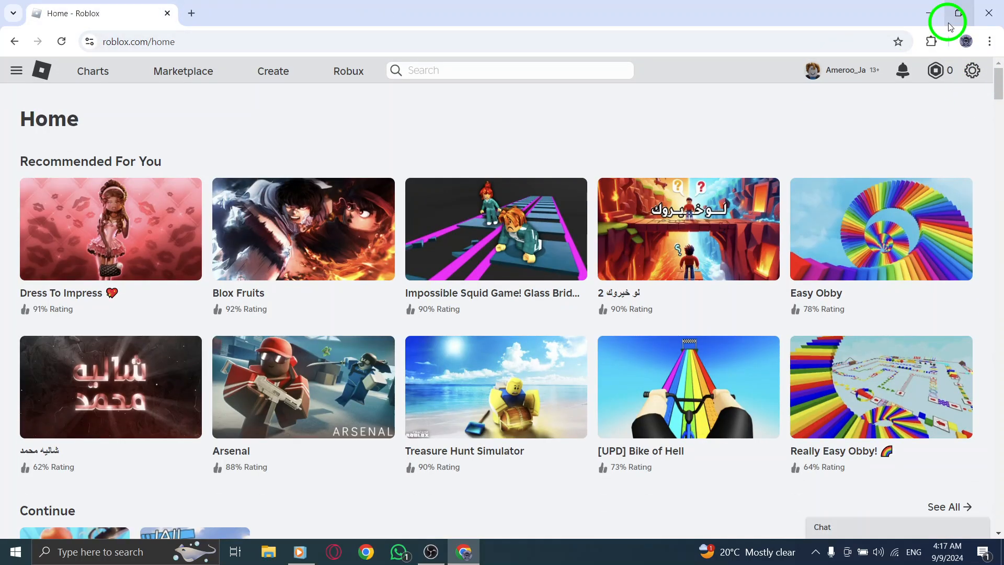
{"action": "left_click", "coordinate": [931, 12]}
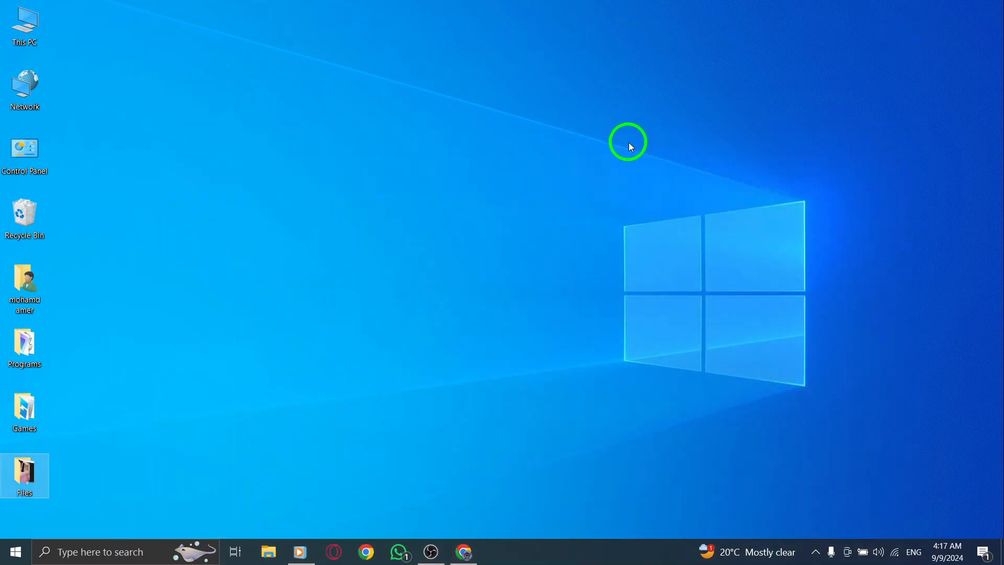